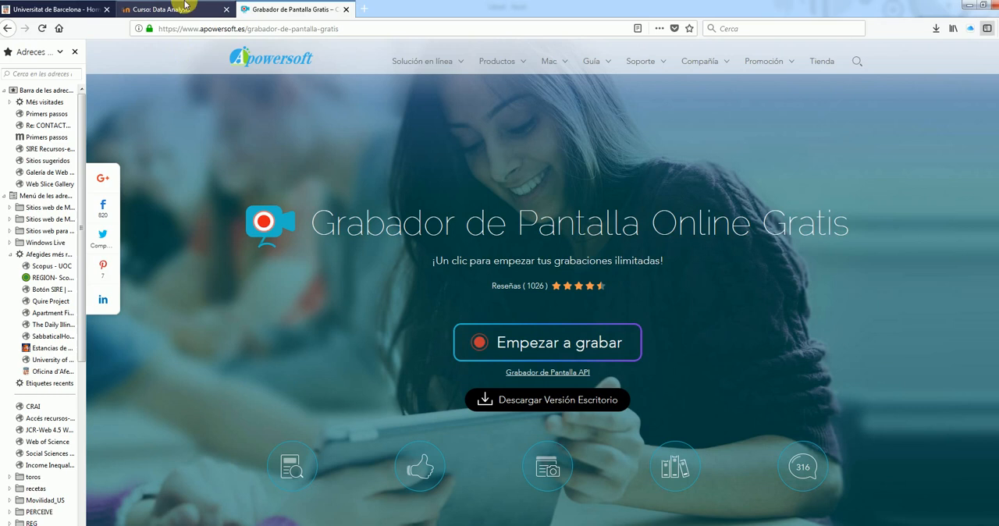
Open the 'Exercise 7 - Problem set' from the Data Analysis course page in Firefox
click(164, 8)
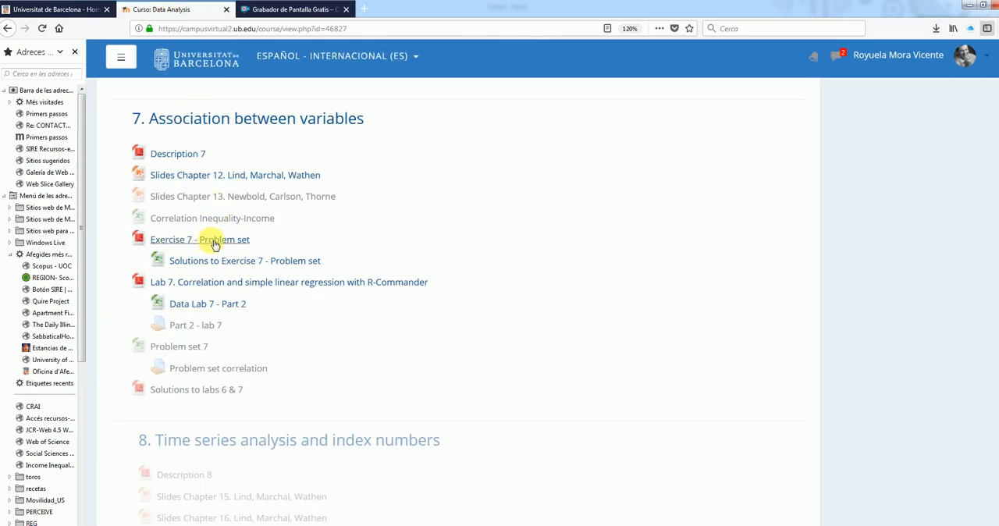
click(200, 240)
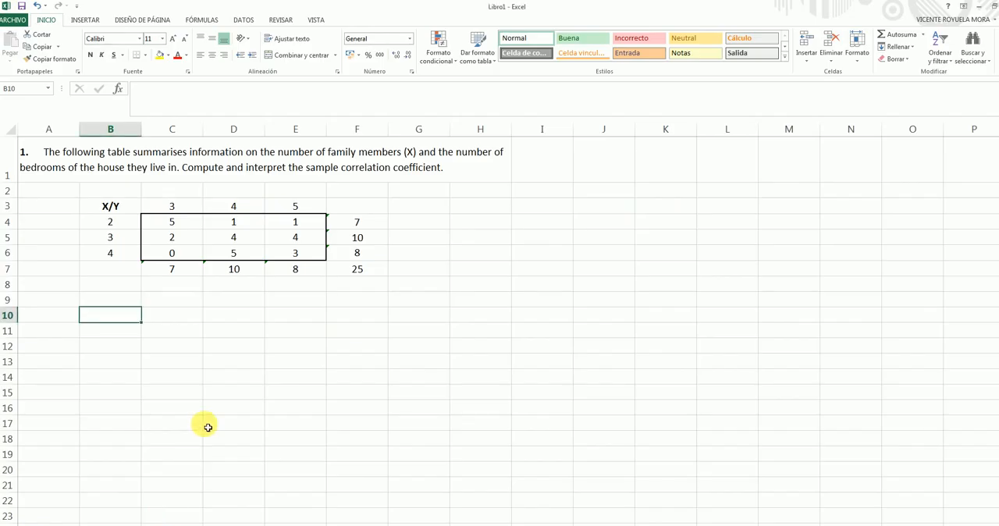
mouse_move(207, 383)
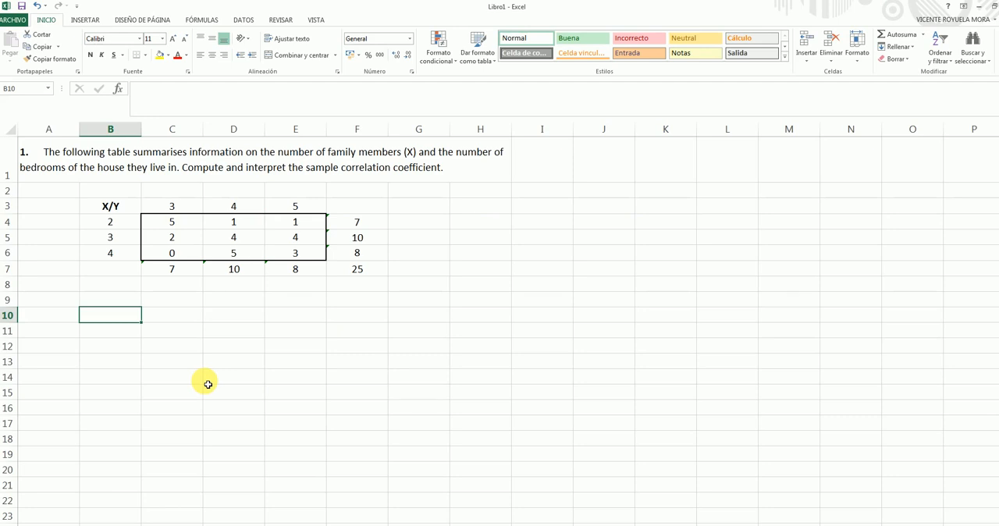
click(357, 269)
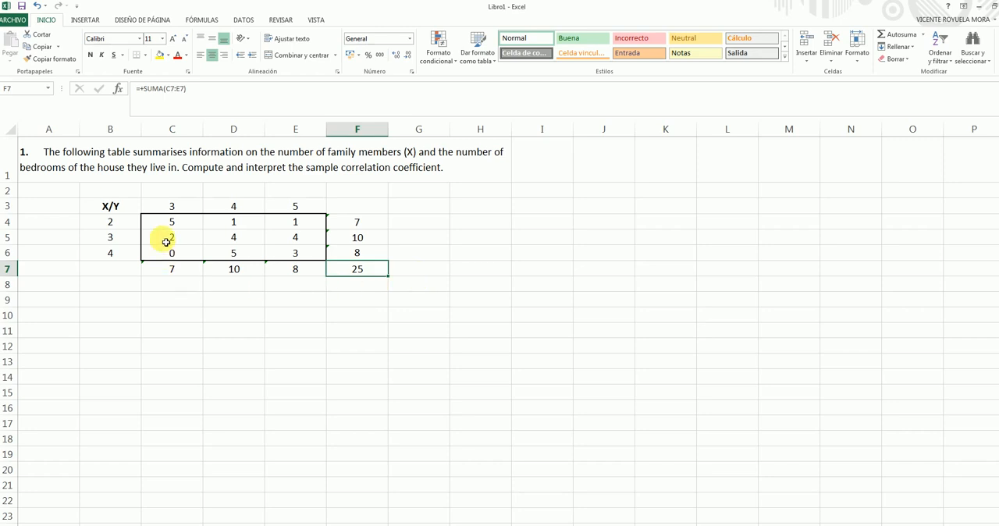
click(172, 221)
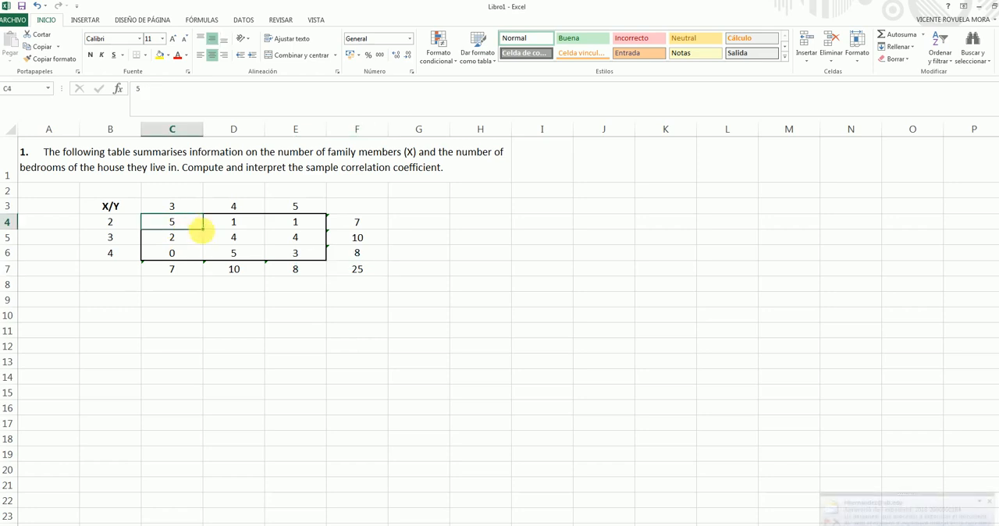
click(233, 221)
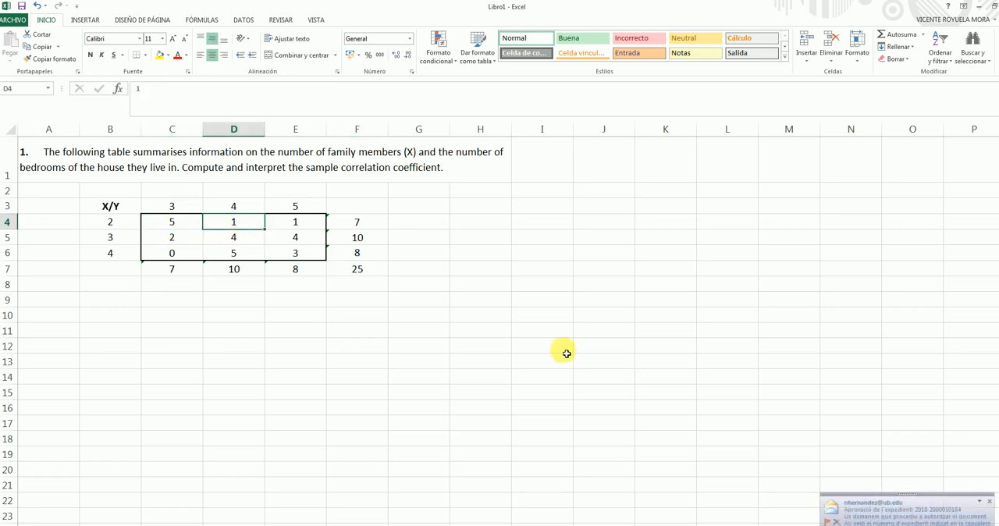
mouse_move(157, 290)
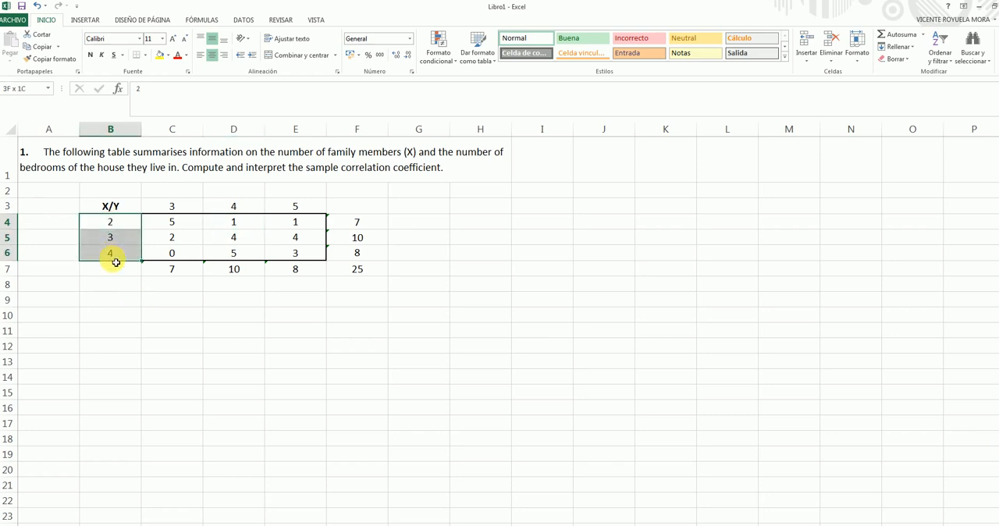
Paste X values 2, 3, 4 at B10 and add headers X, Y and nij in row 9
click(109, 314)
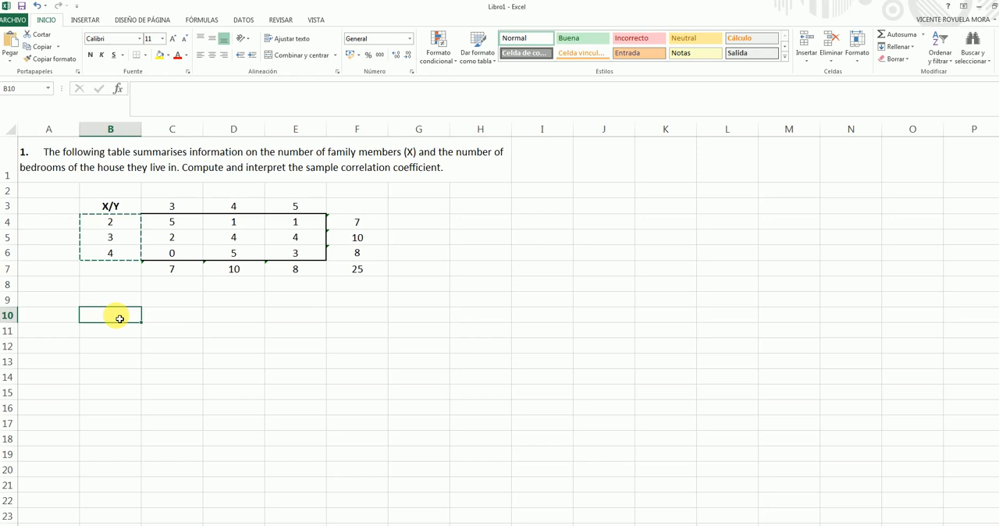
text(X)
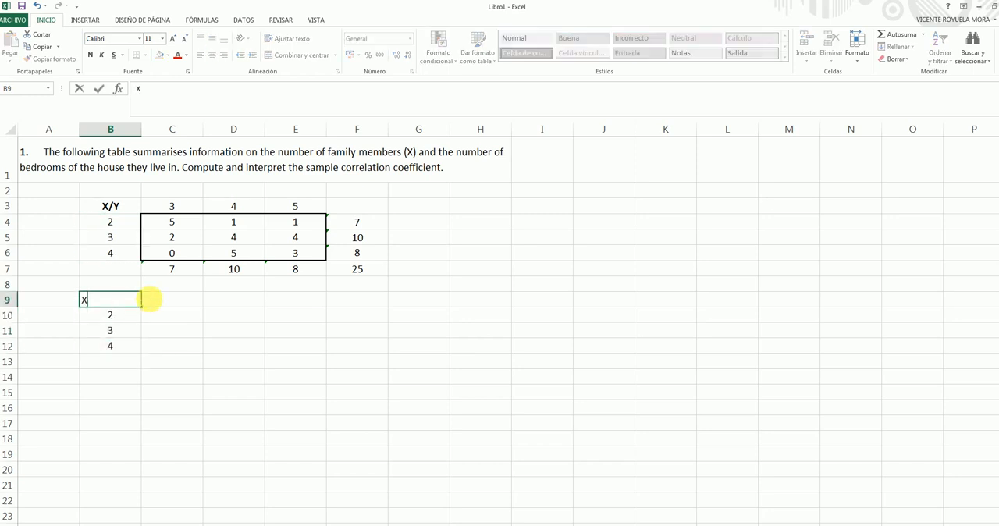
text(Y)
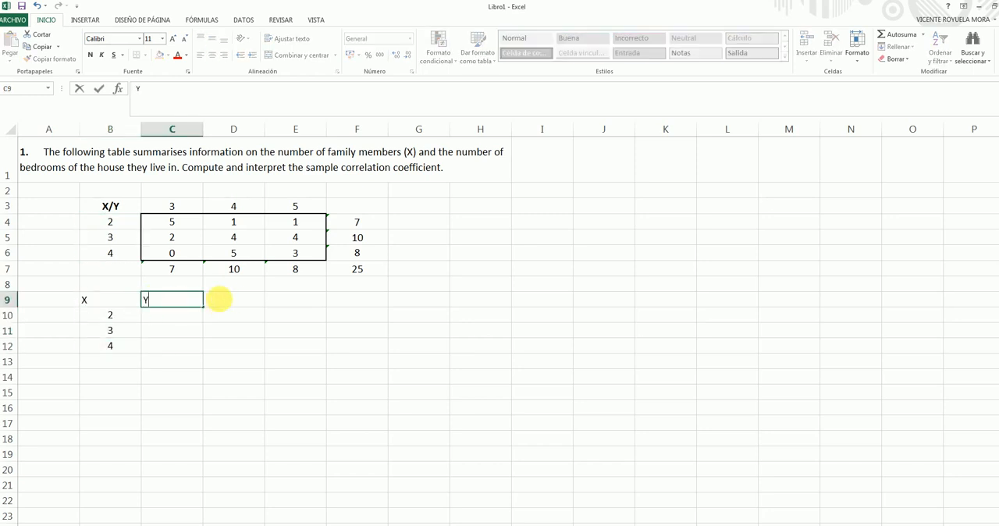
text(nij)
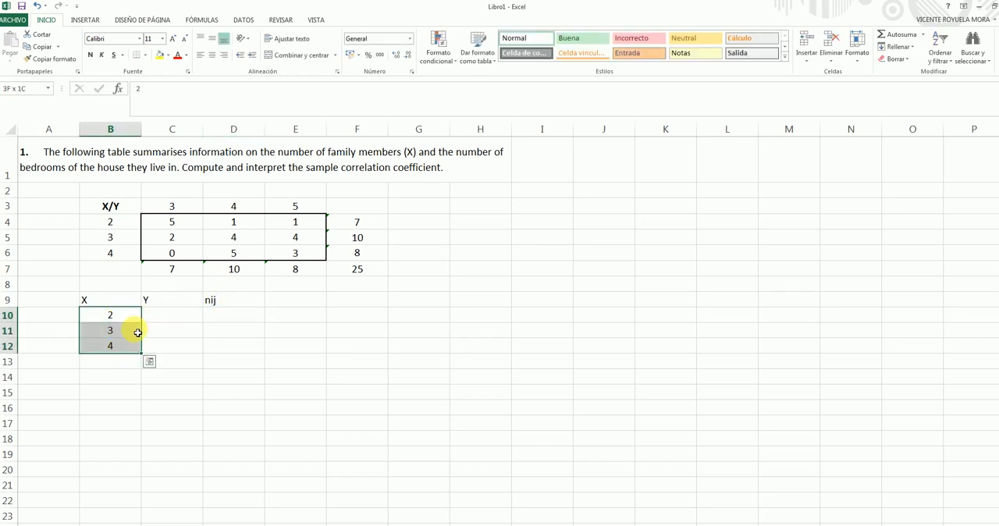
click(110, 236)
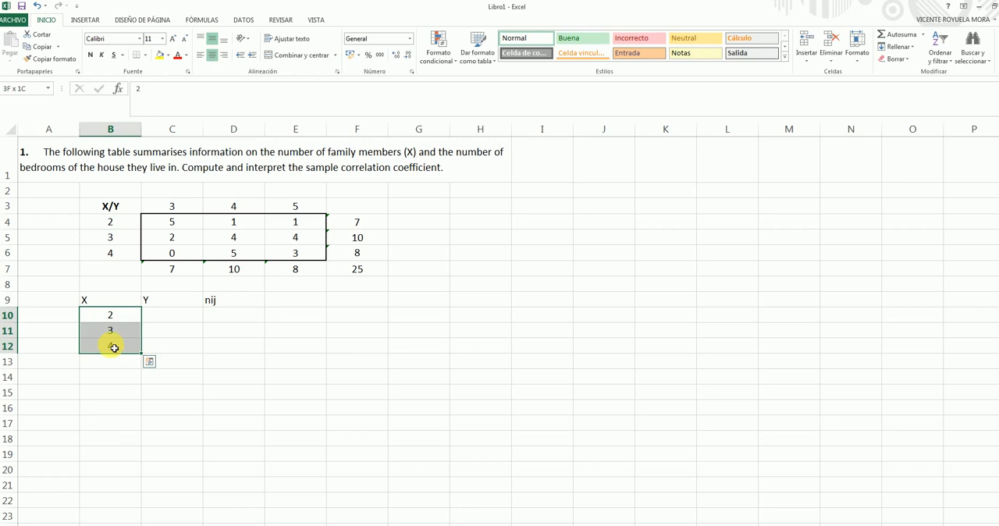
click(172, 206)
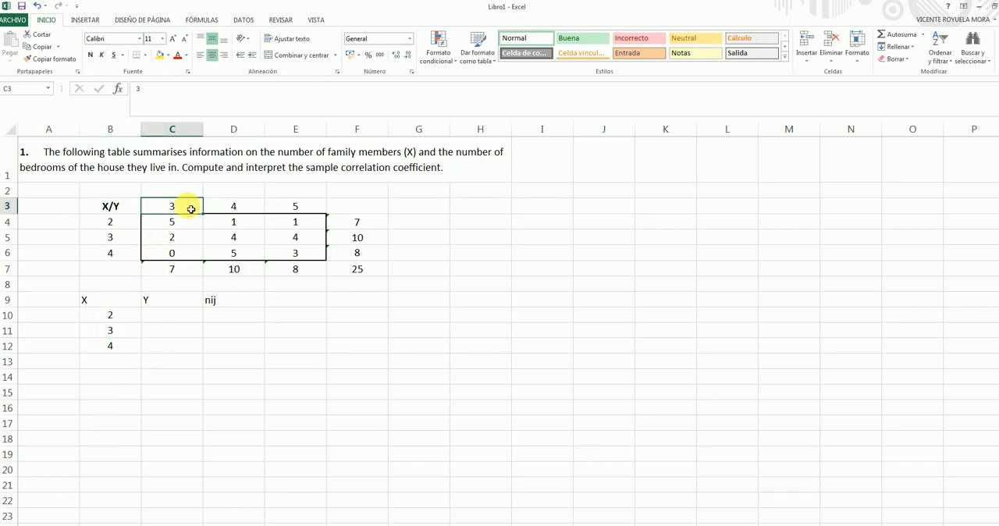
click(172, 315)
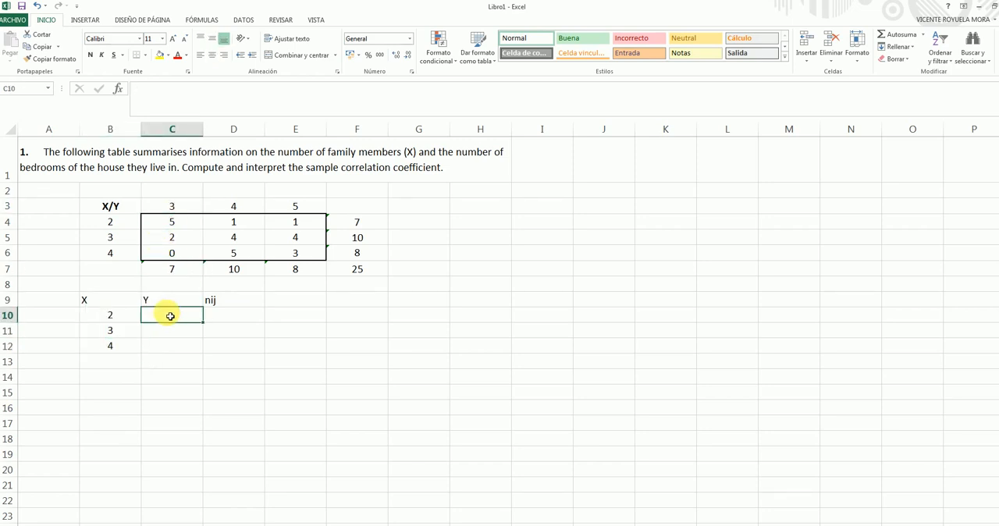
Enter Y = 3 beside X values 2, 3, 4 with frequencies 5, 2, 0
text(3)
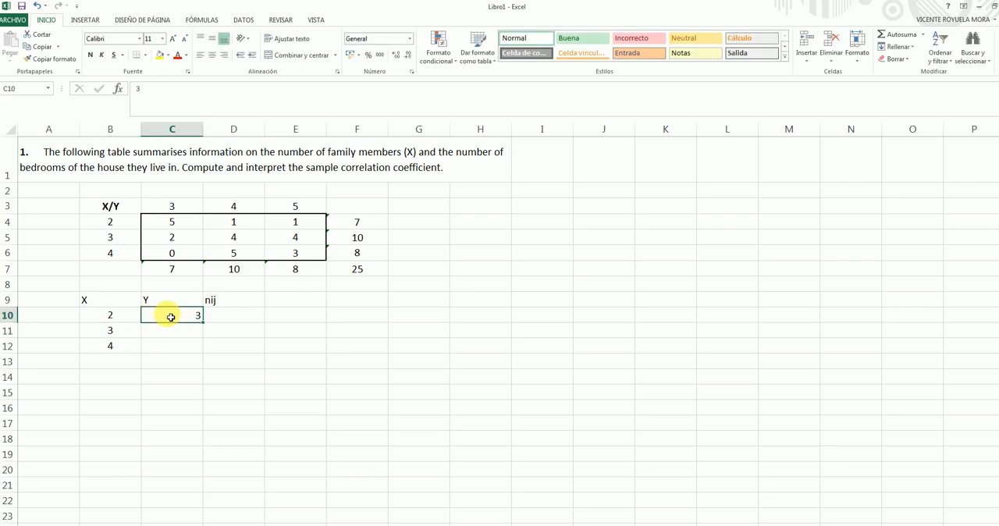
click(110, 221)
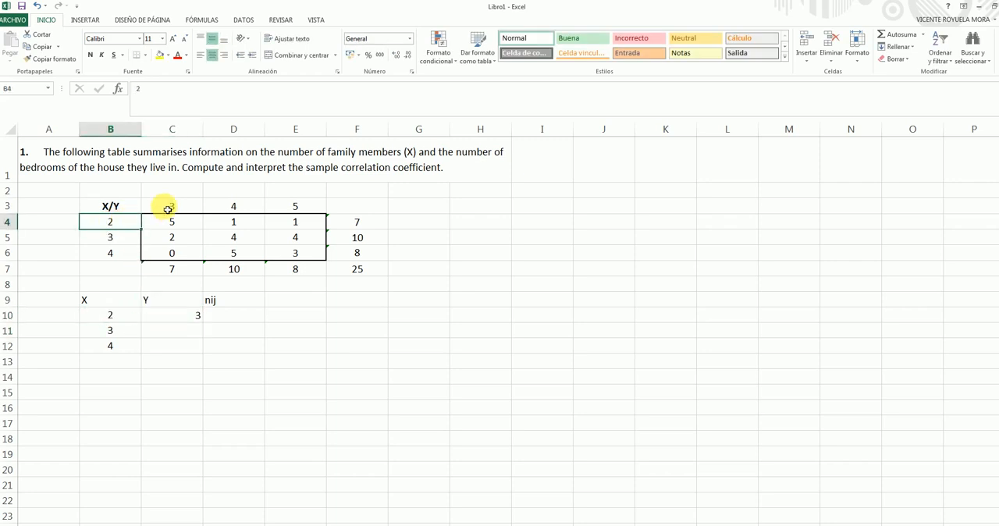
click(172, 221)
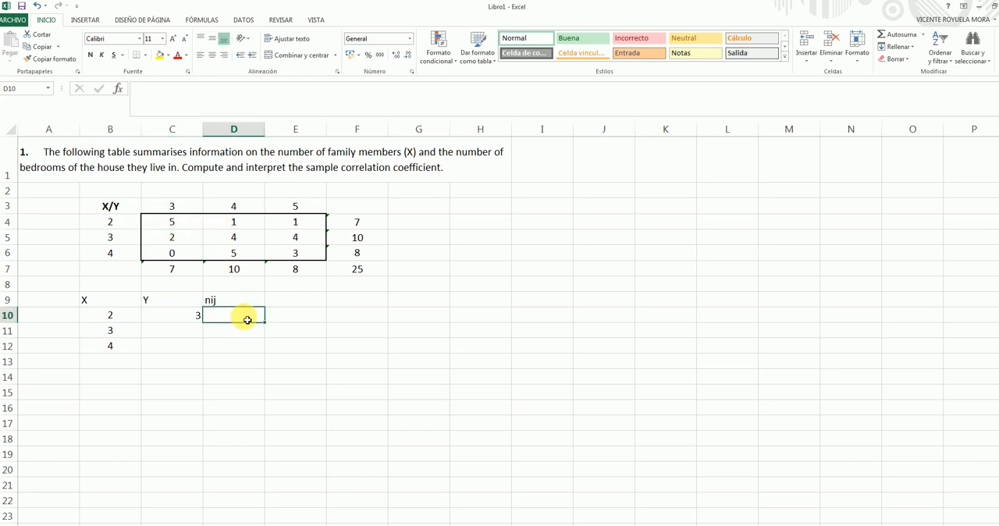
text(5)
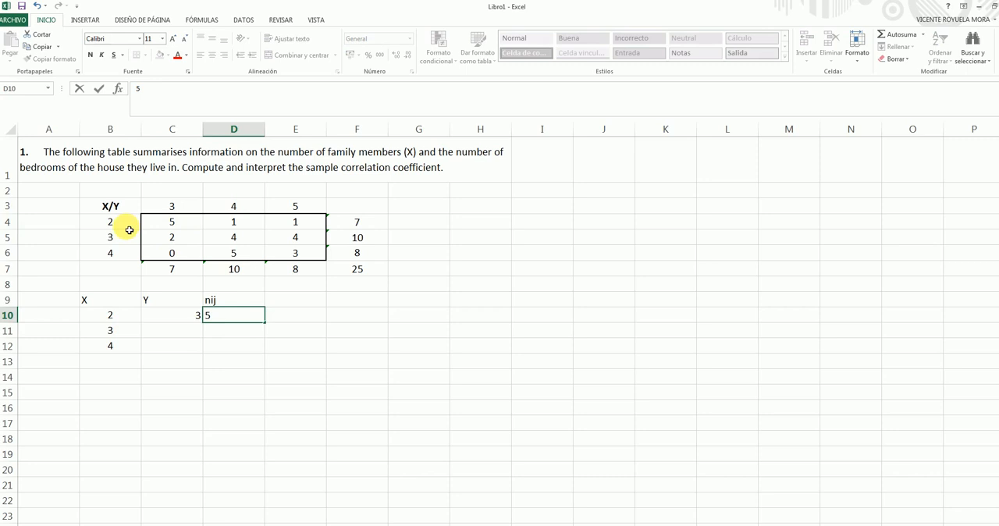
click(110, 222)
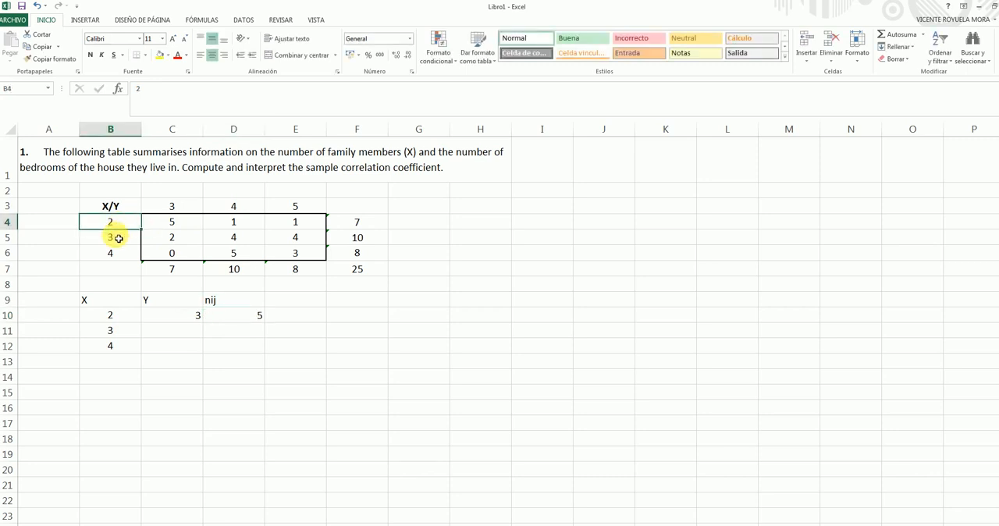
click(172, 206)
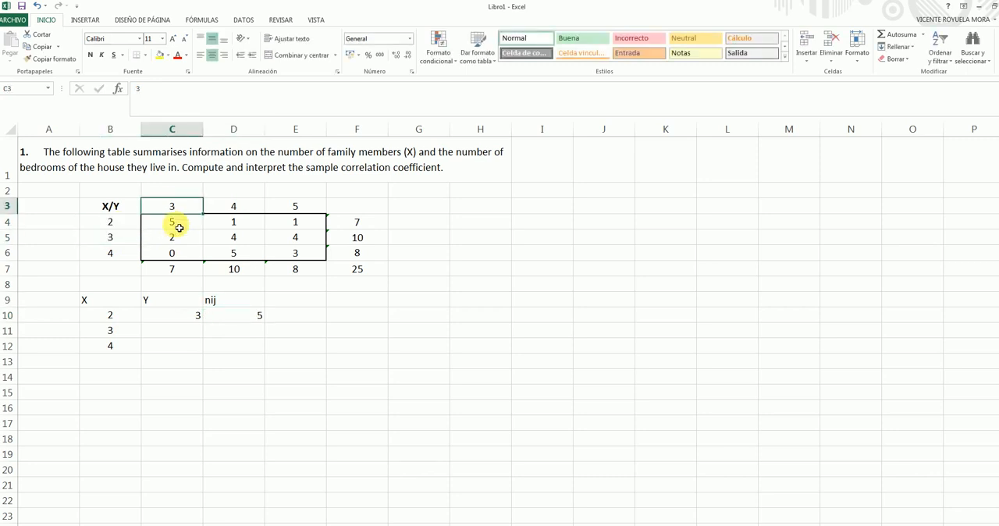
click(110, 331)
text(3)
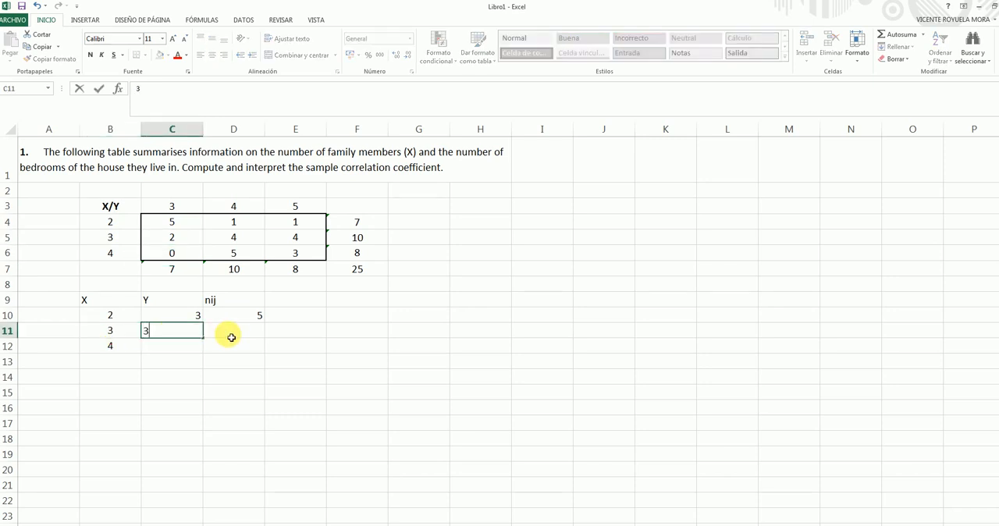
text(2)
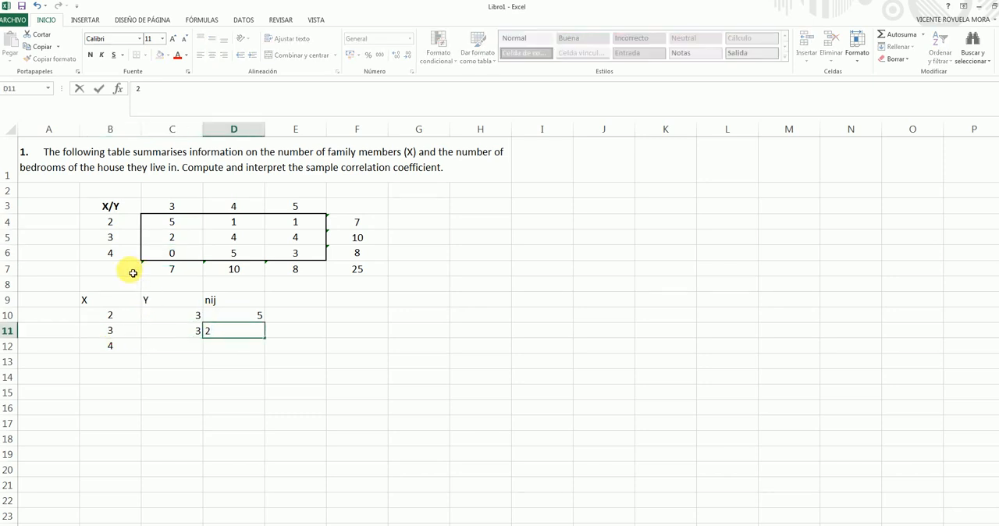
click(109, 253)
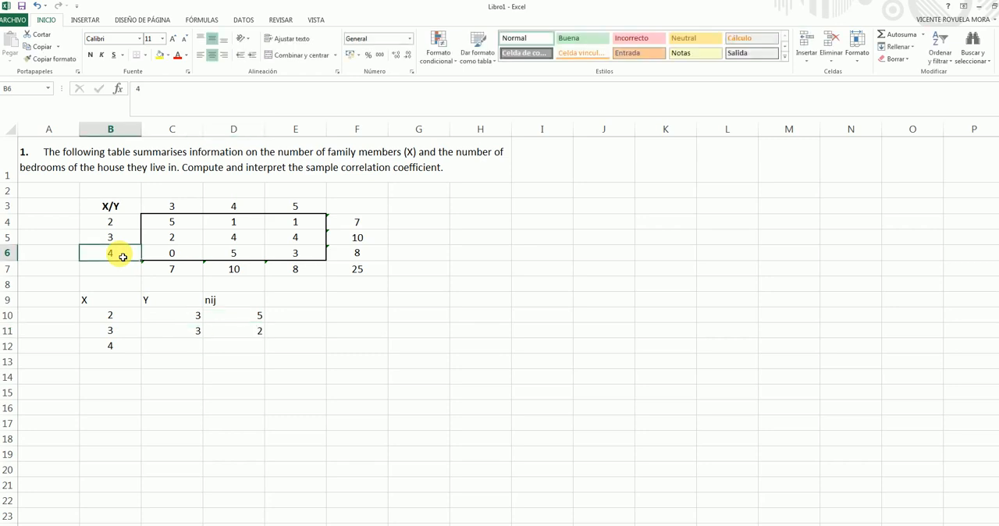
click(172, 345)
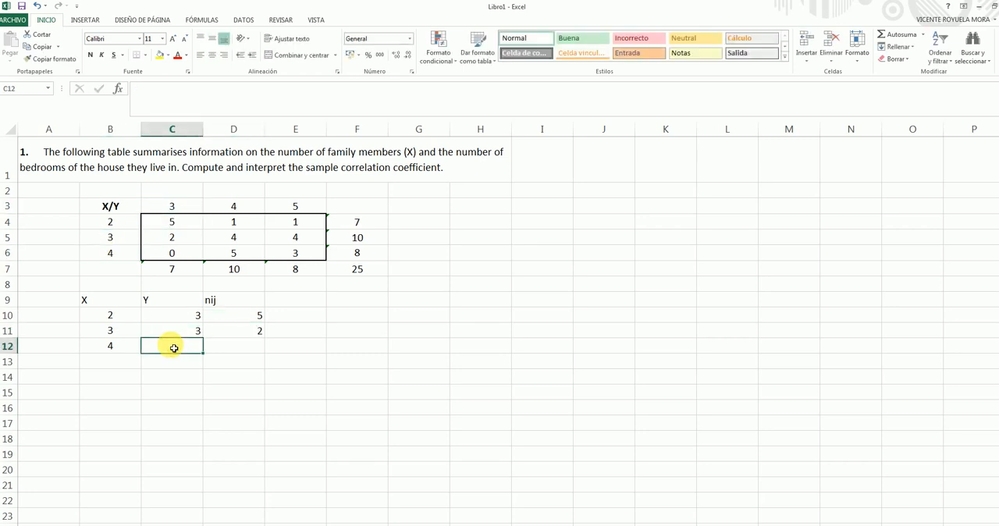
text(3)
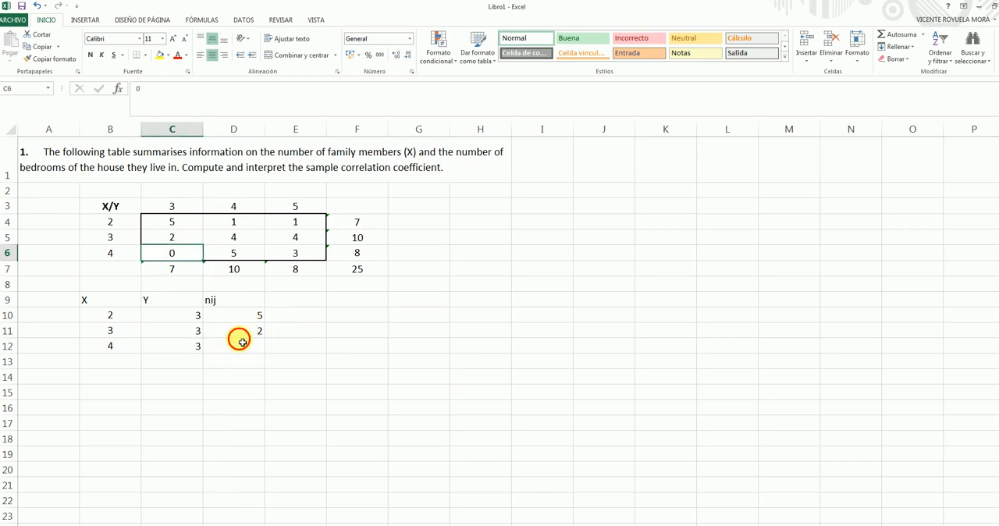
text(0)
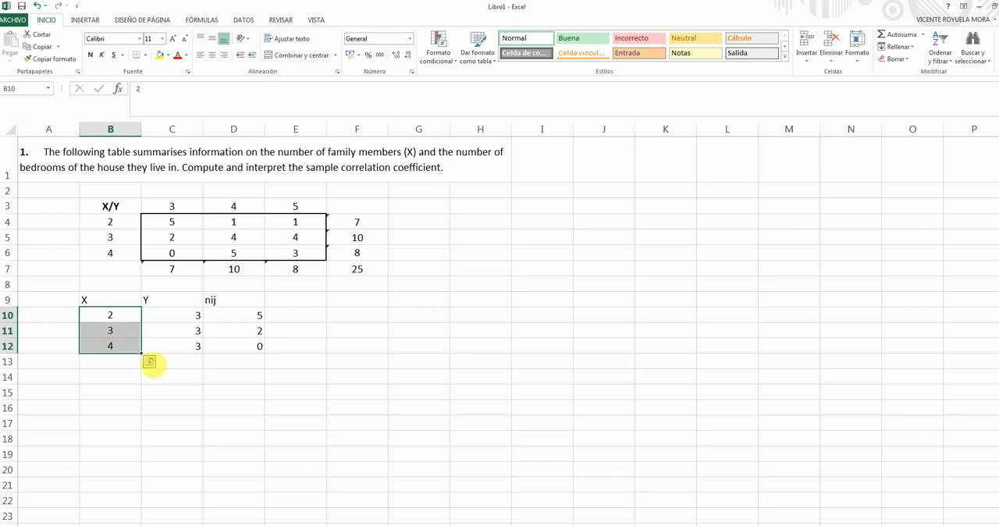
Add rows for Y = 4 and Y = 5, pasting frequencies 1, 4, 5 and 1, 4, 3 as values
click(109, 362)
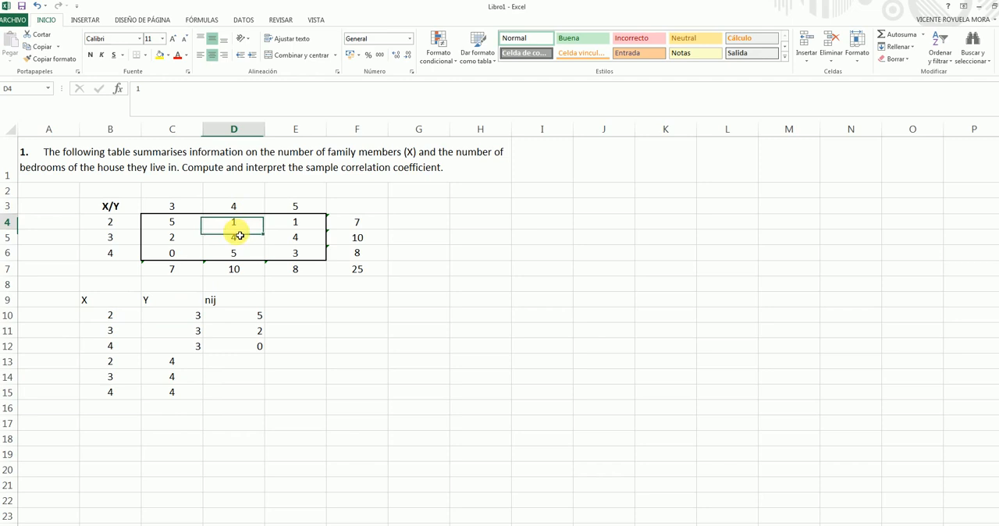
drag(233, 222, 233, 253)
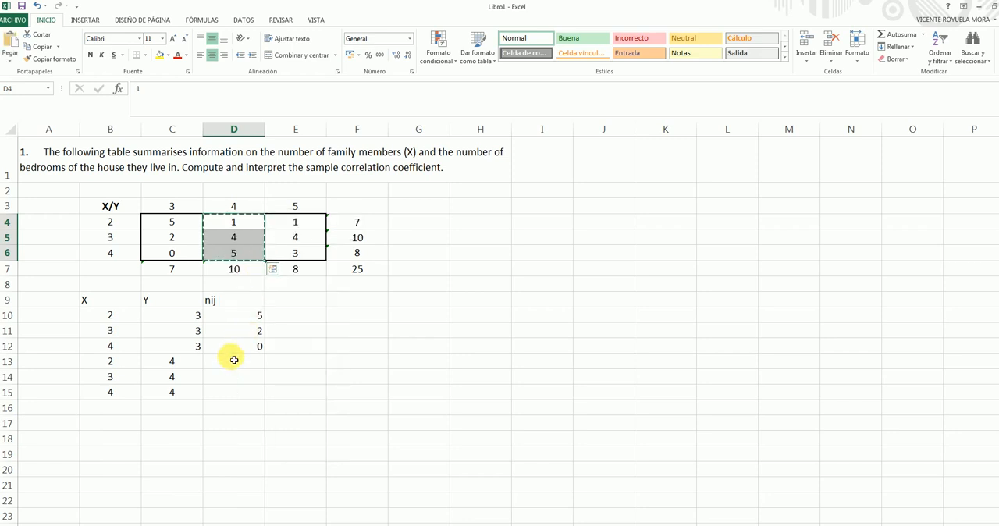
click(269, 193)
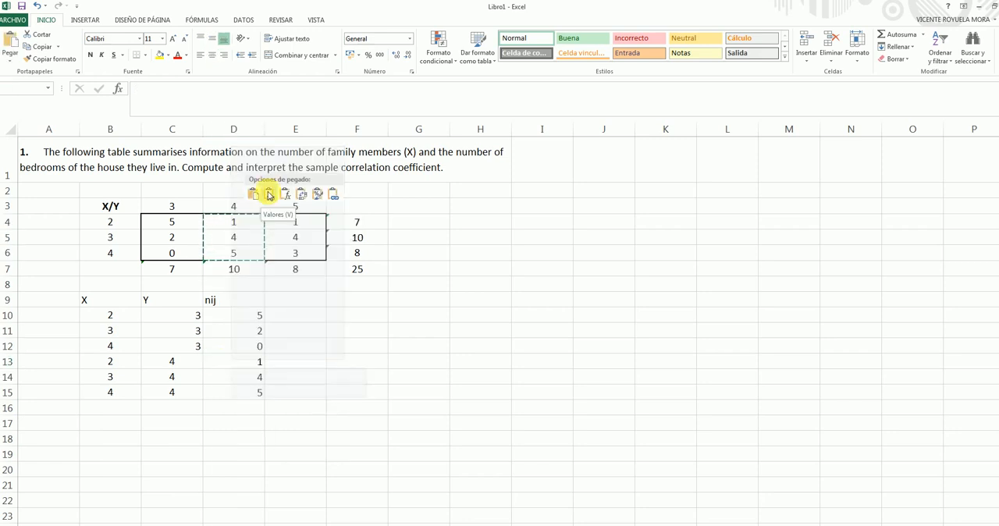
click(269, 193)
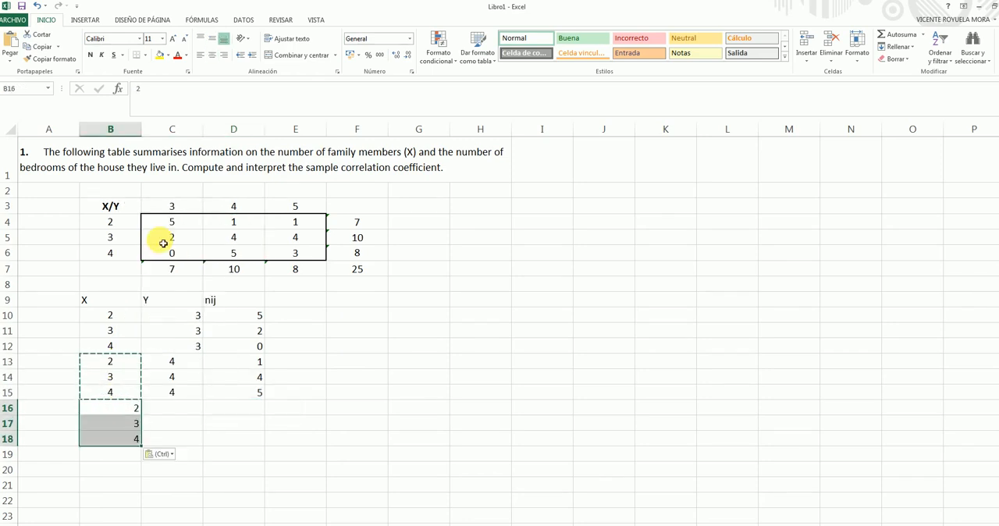
mouse_move(253, 225)
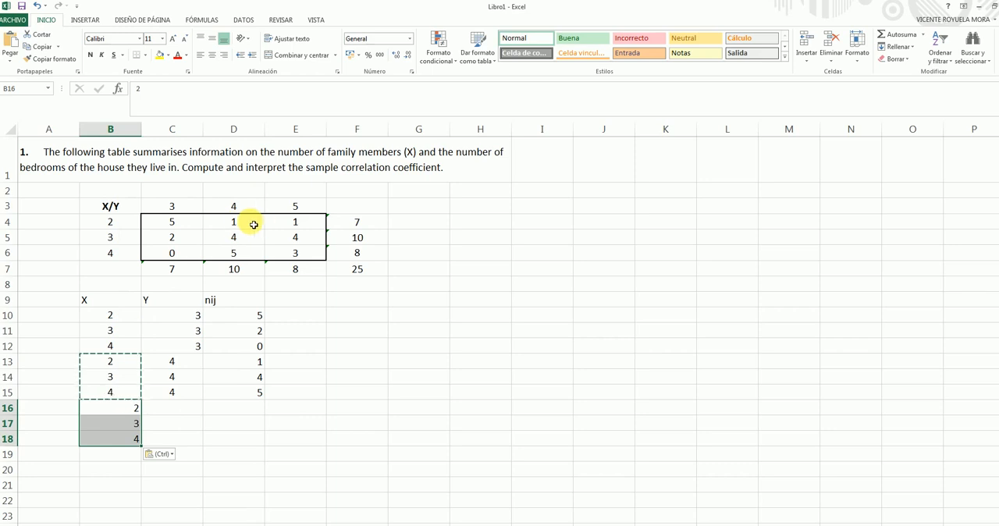
click(295, 205)
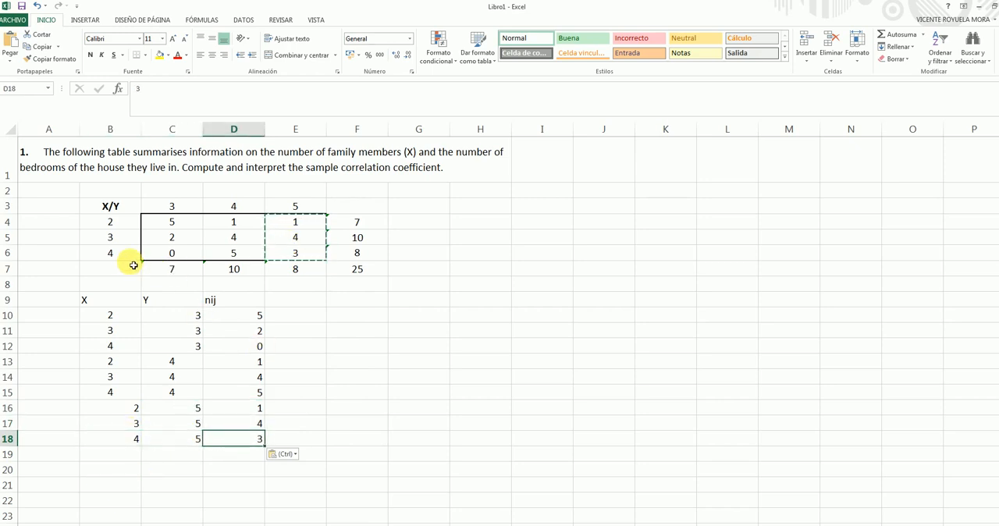
click(295, 206)
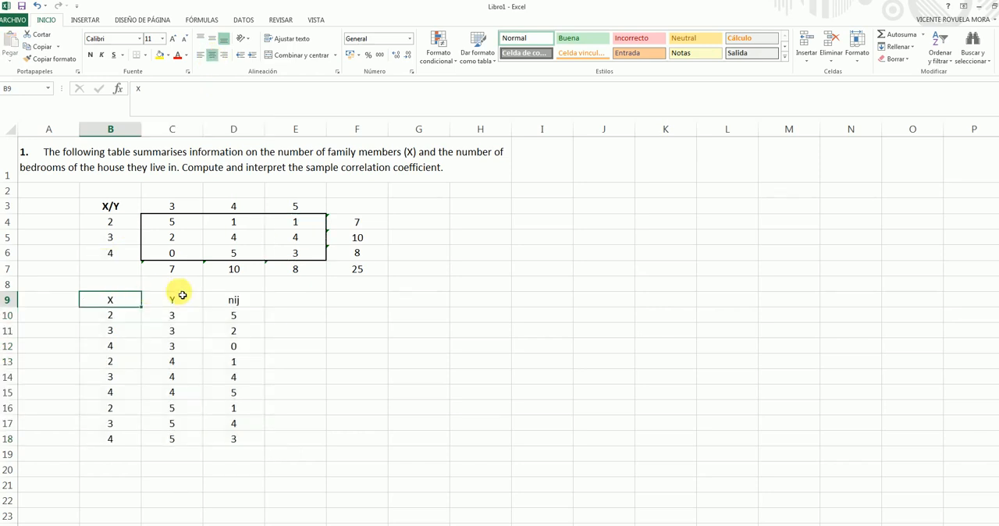
Bold the X, Y, nij headers with a bottom border, then abandon a SUMA under nij
drag(109, 300, 233, 300)
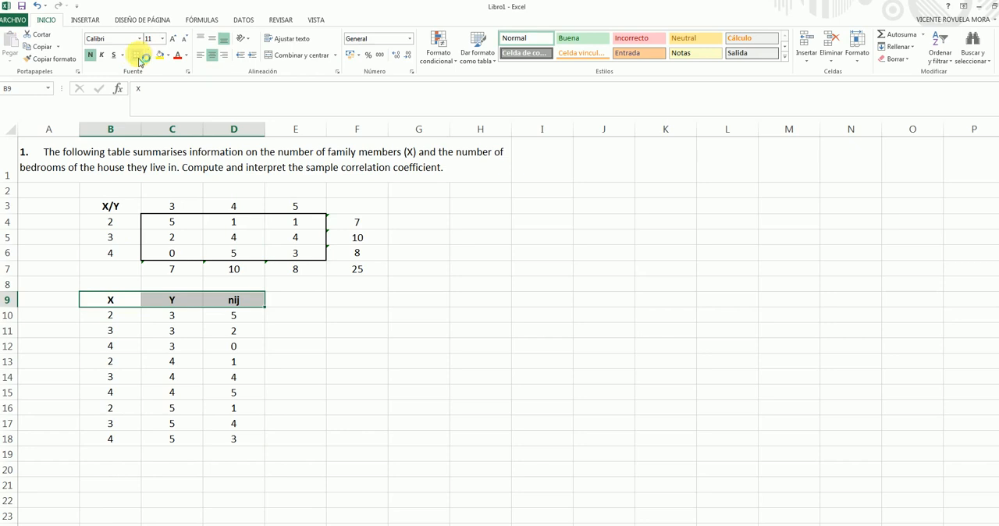
click(233, 345)
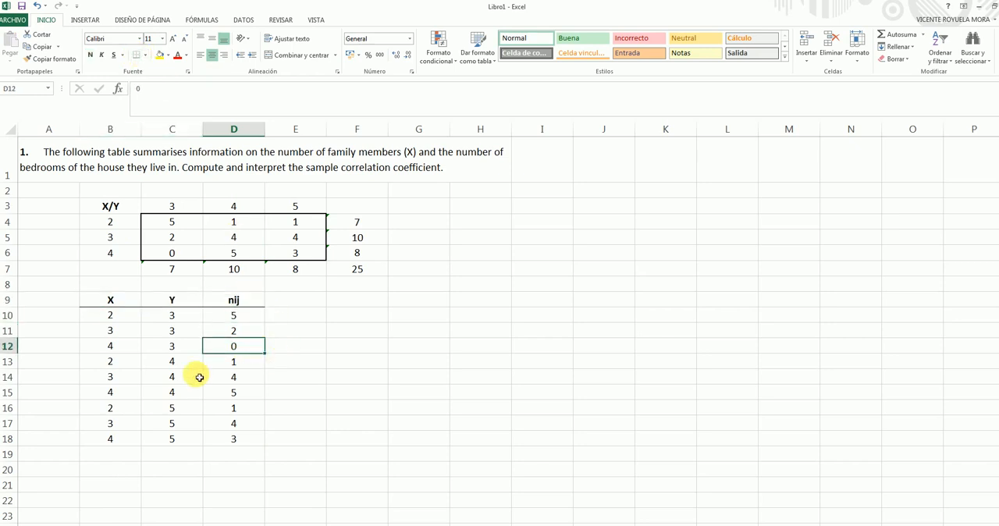
click(233, 314)
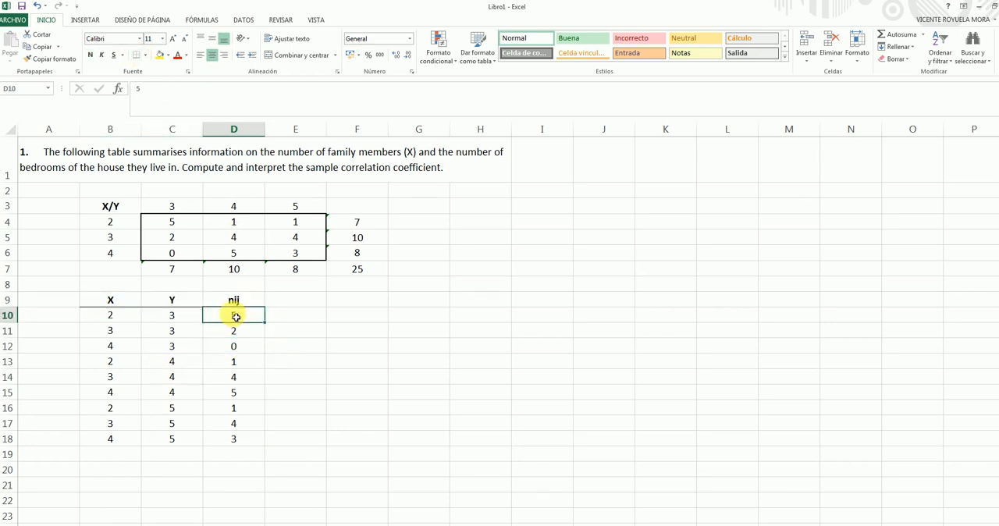
drag(233, 315, 233, 439)
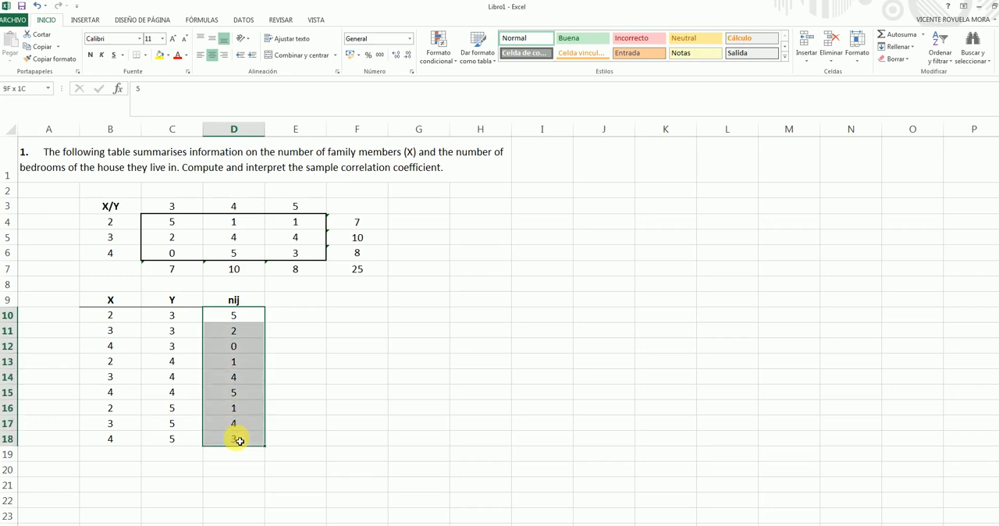
click(233, 454)
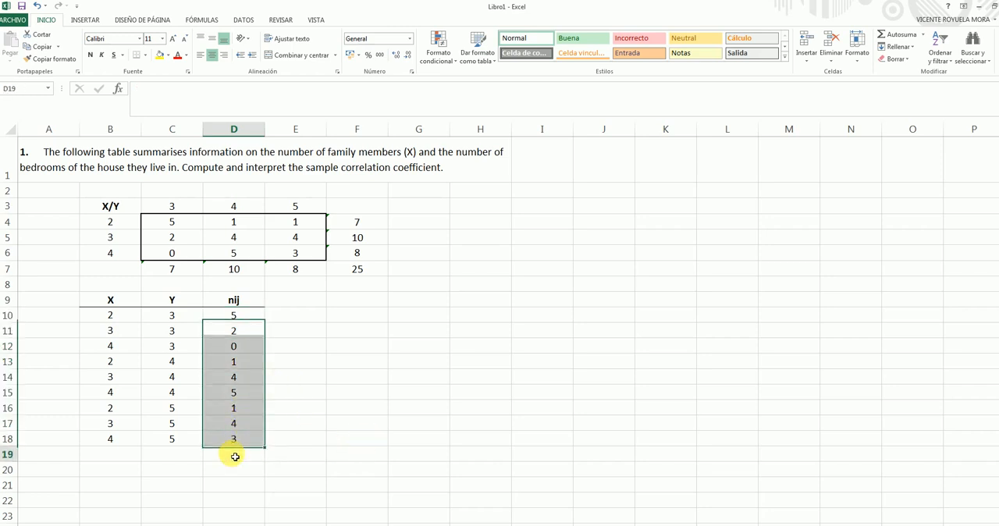
text(+suma(D10:D18)
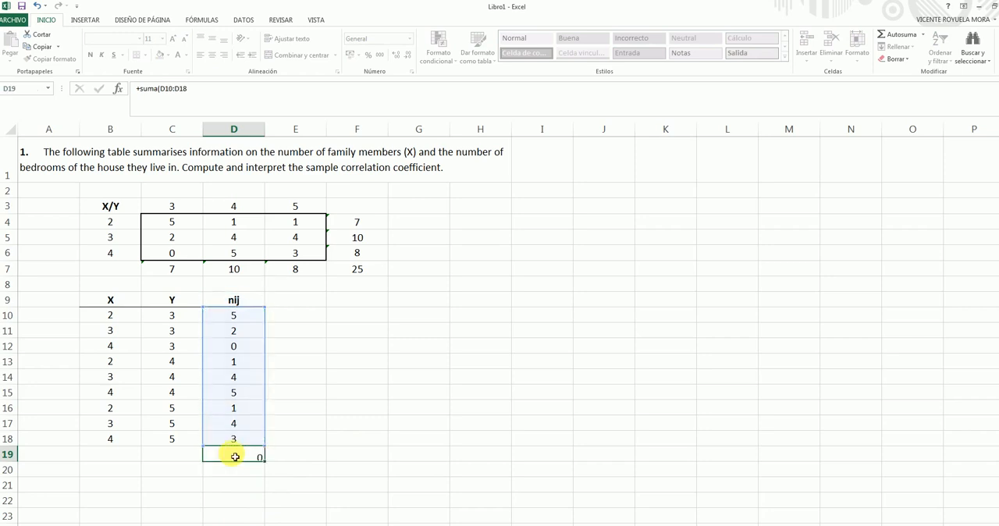
click(356, 269)
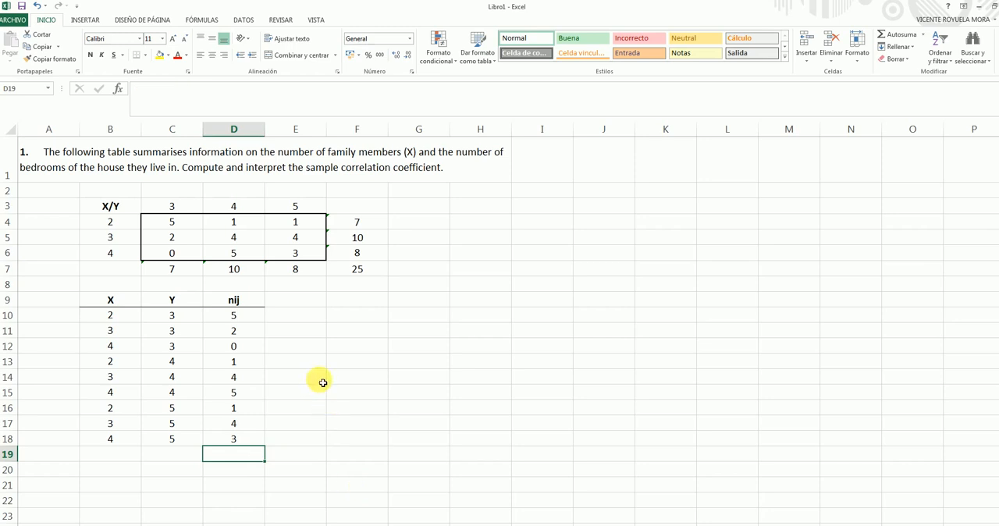
mouse_move(129, 303)
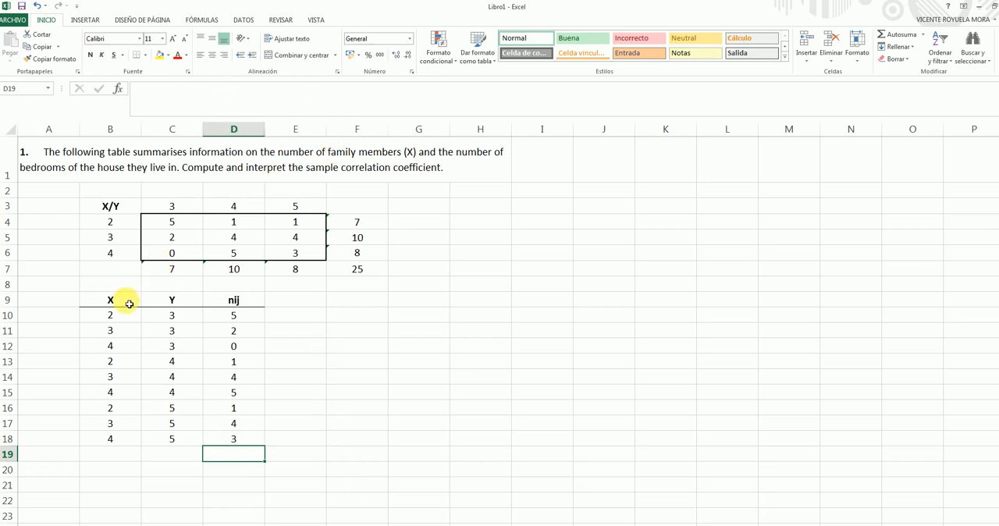
Insert a bubble chart from the list B9:D18 and delete its chart title
drag(110, 300, 233, 438)
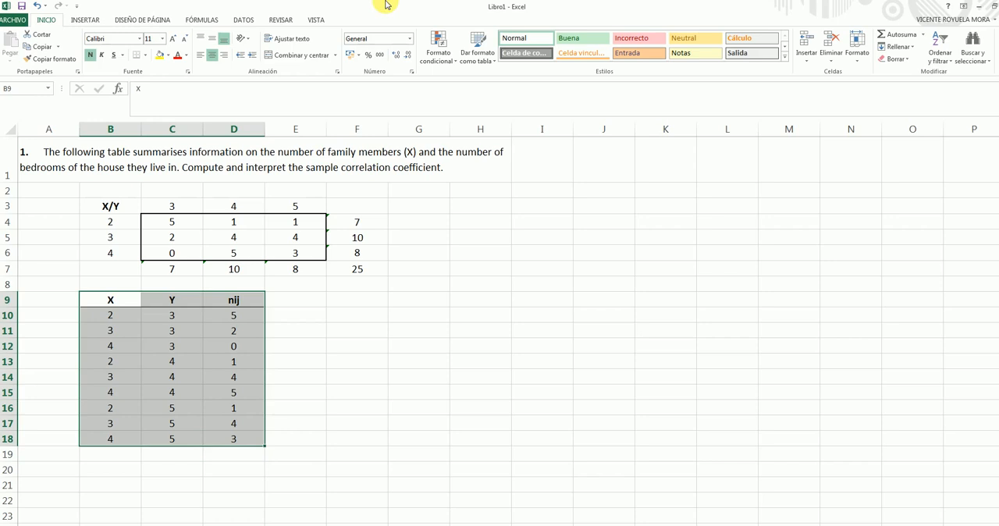
click(85, 20)
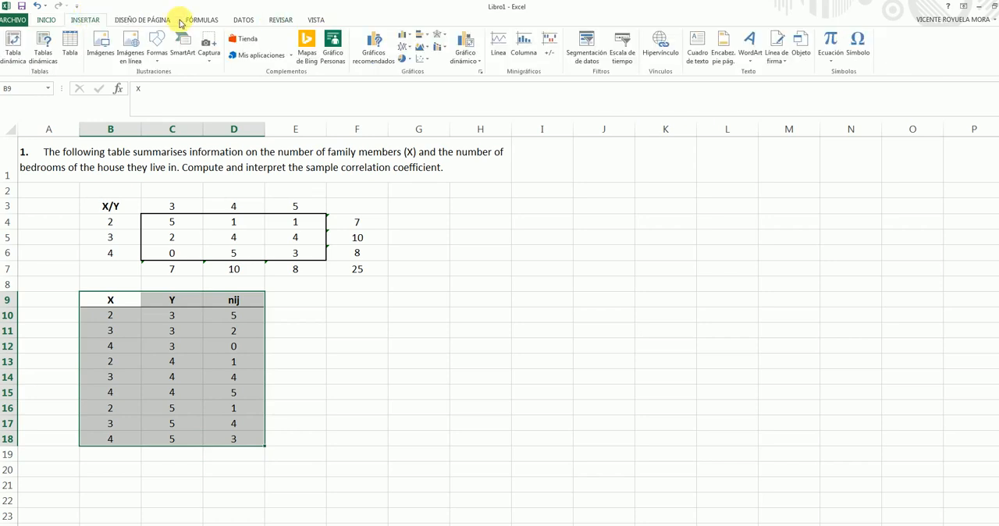
click(429, 43)
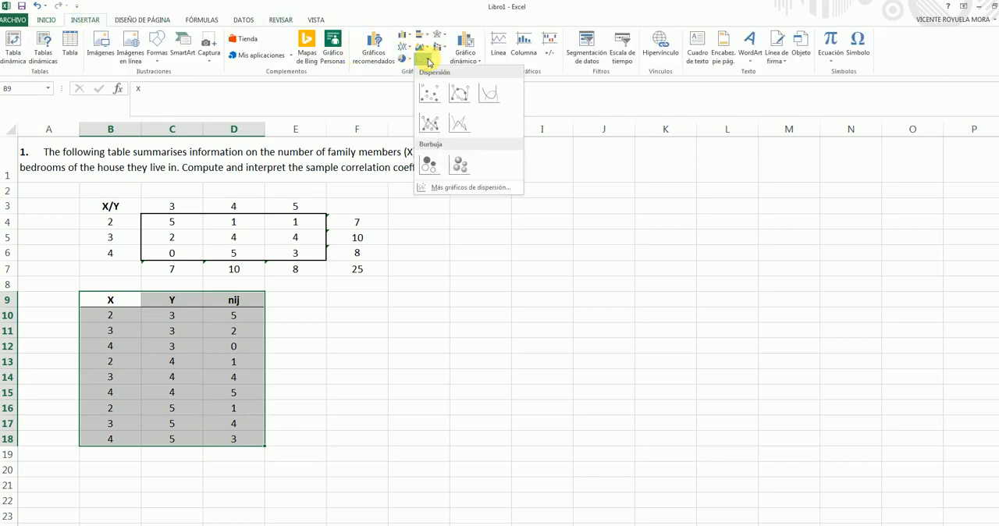
click(428, 162)
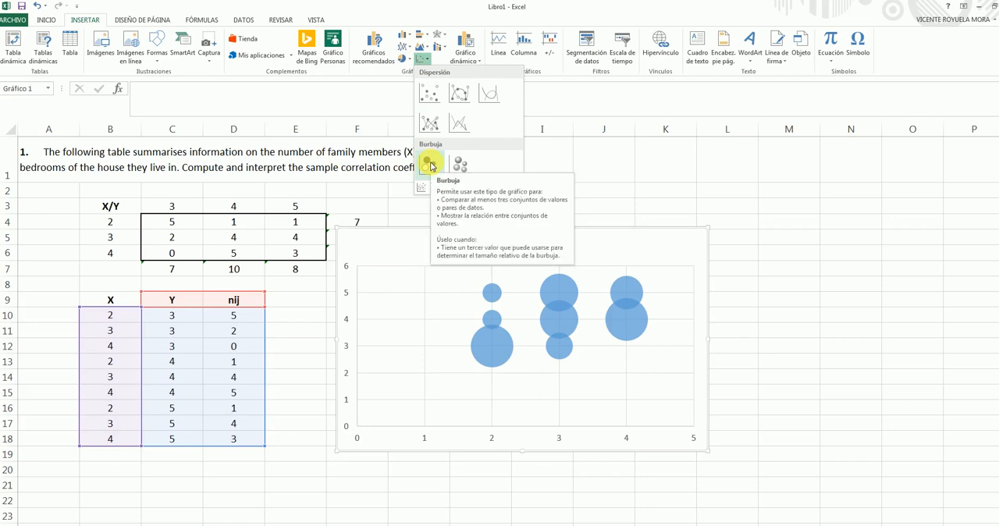
click(428, 164)
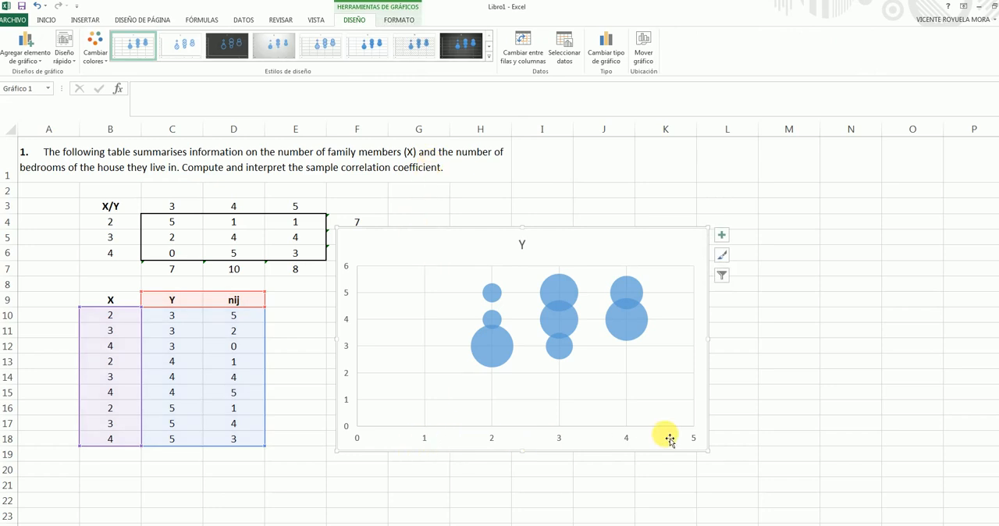
mouse_move(611, 443)
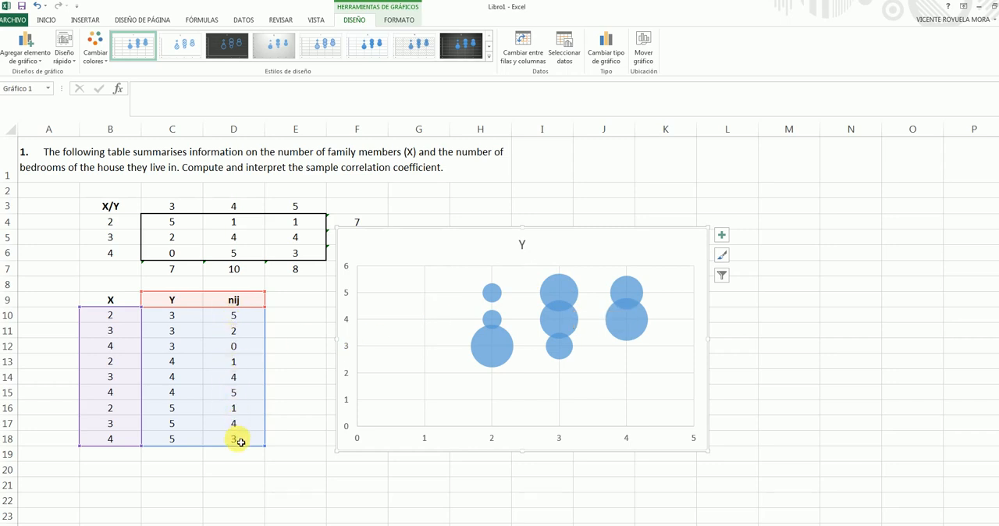
mouse_move(493, 442)
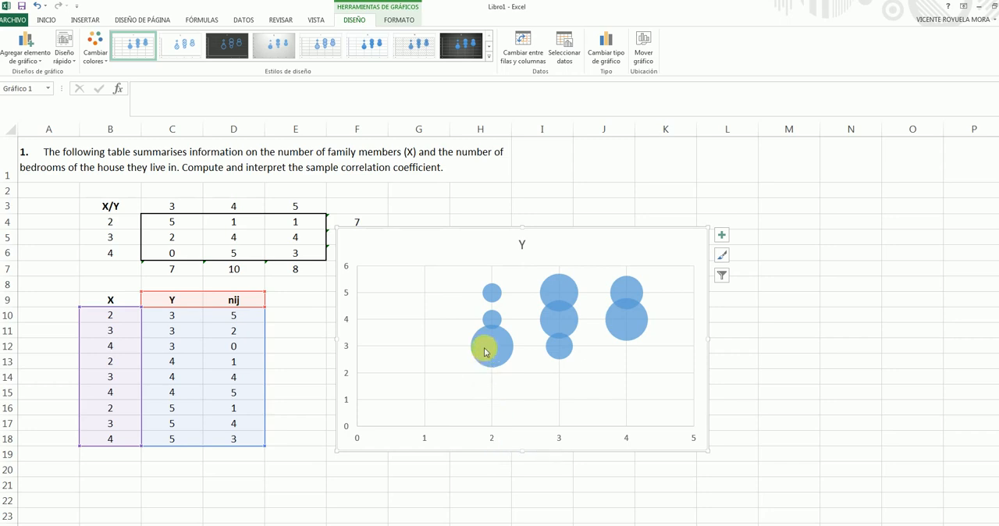
mouse_move(492, 347)
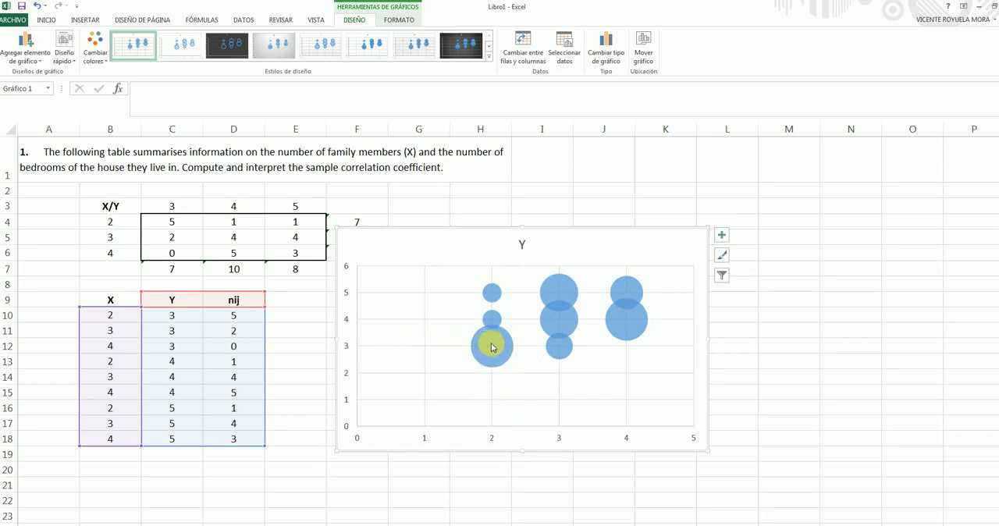
click(171, 315)
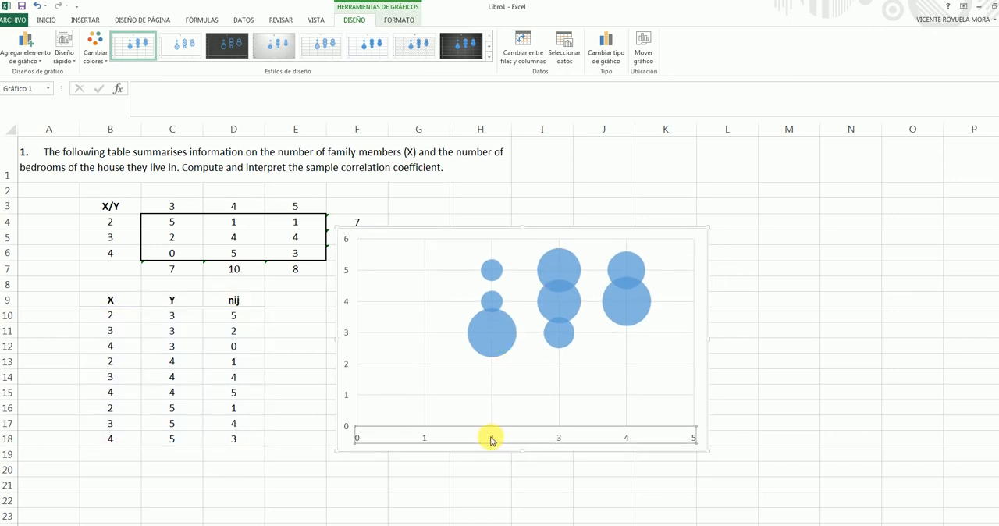
Set axis minimum bounds to 1 and 2 so axes span 1–5 and 2–6
double_click(492, 437)
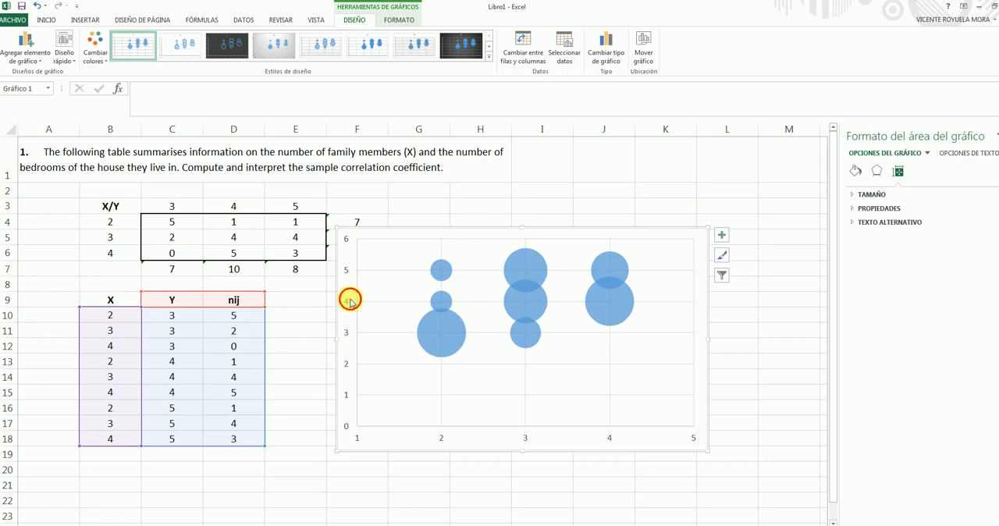
click(349, 300)
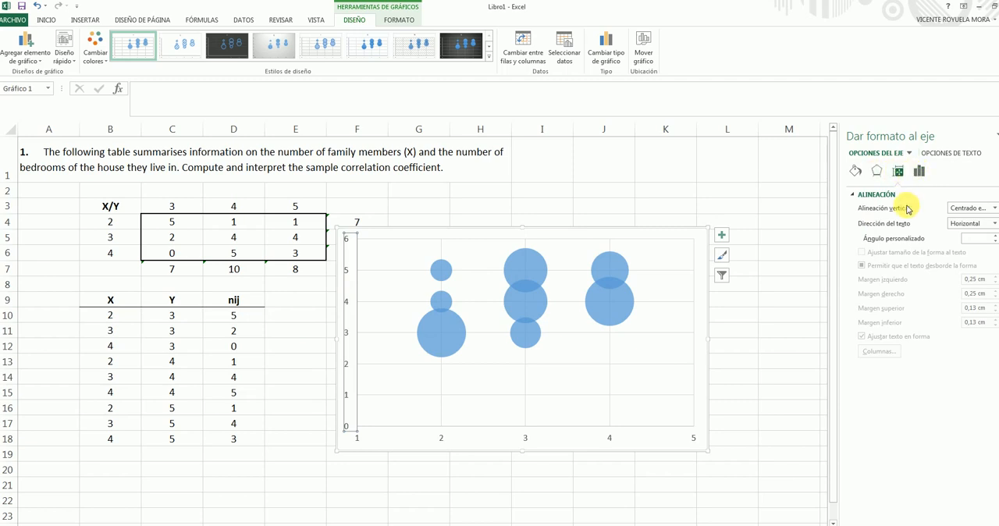
click(877, 171)
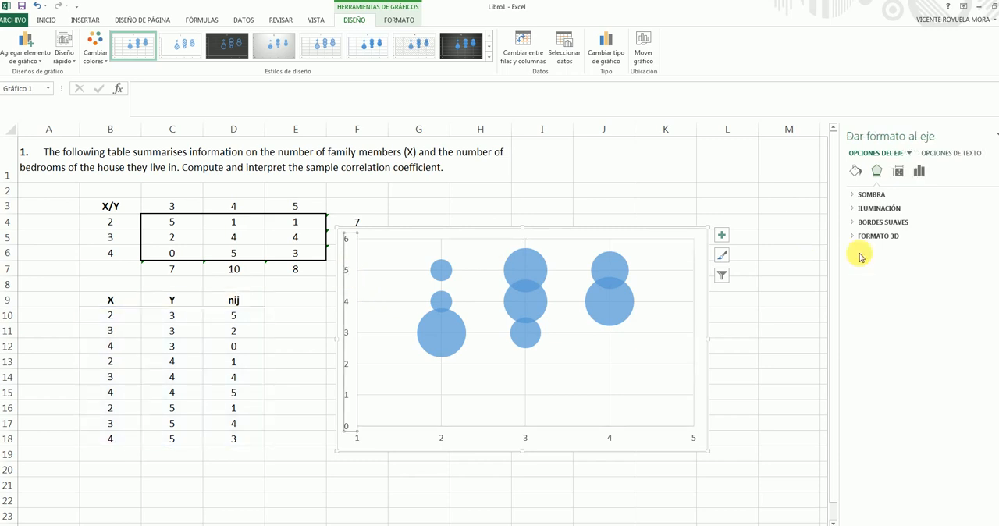
click(898, 171)
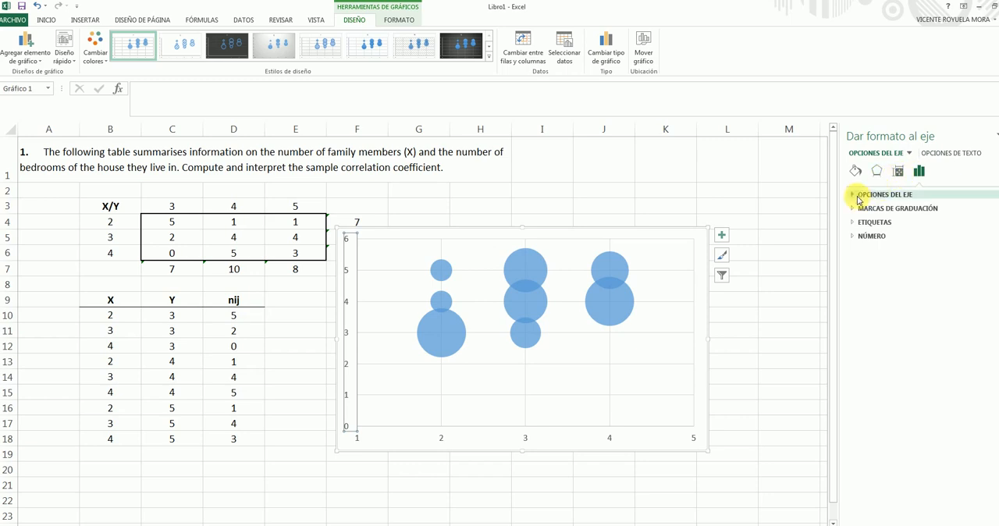
click(852, 193)
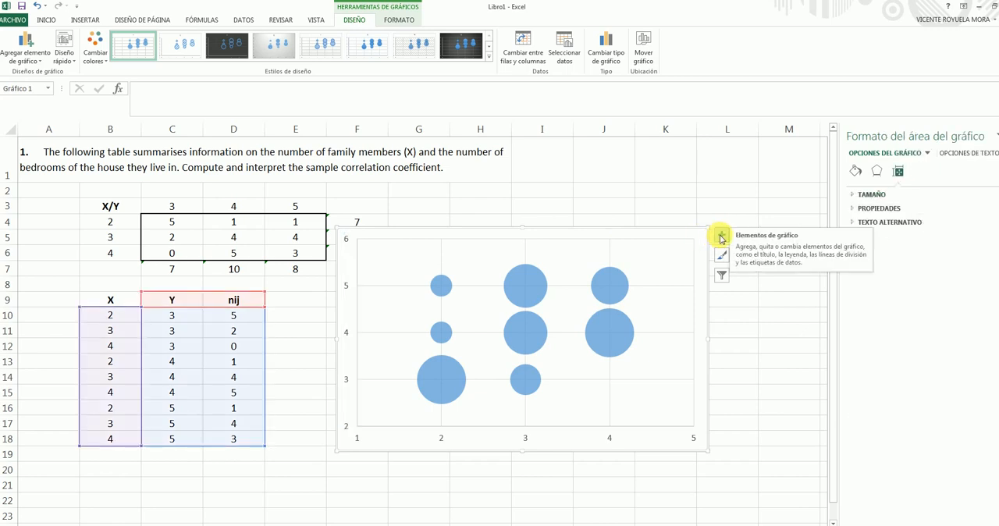
Turn on data labels for the bubbles and move the chart right of the table
click(720, 238)
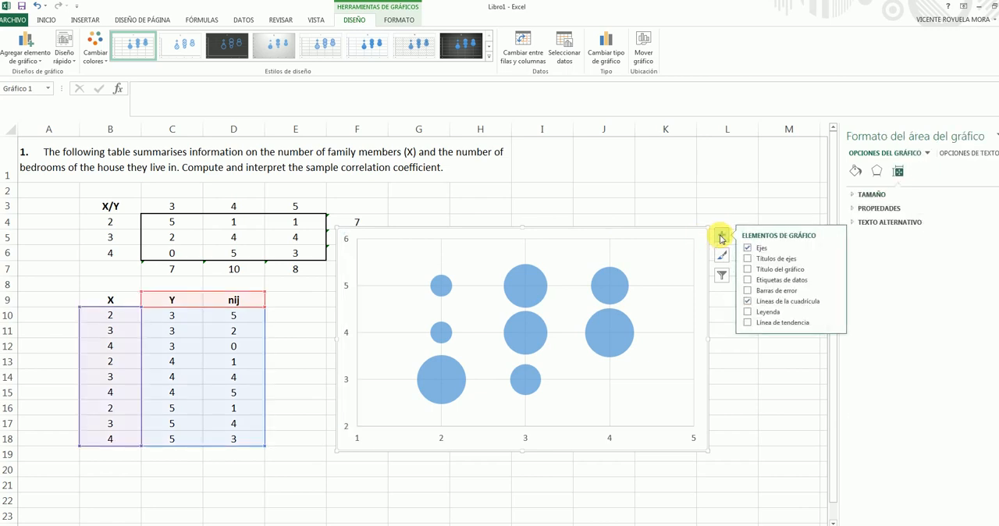
click(747, 279)
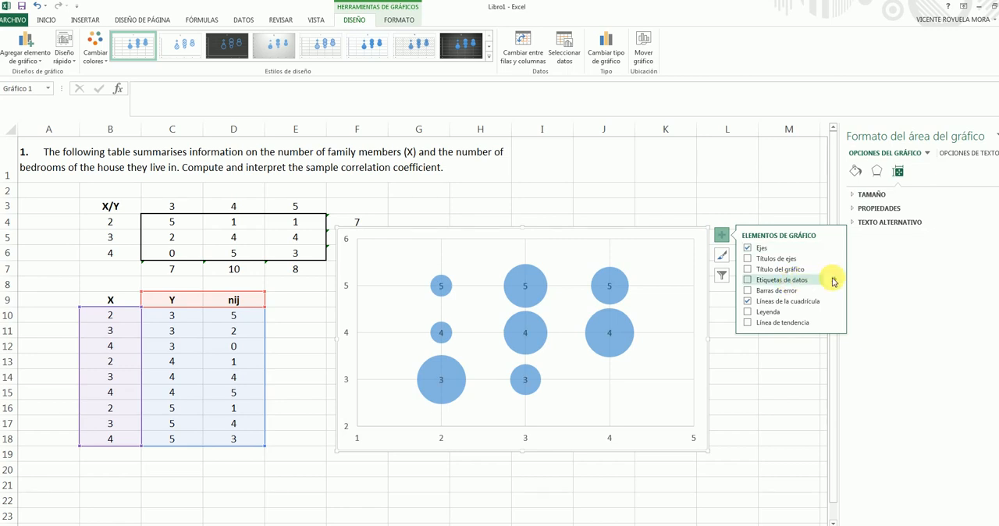
click(835, 279)
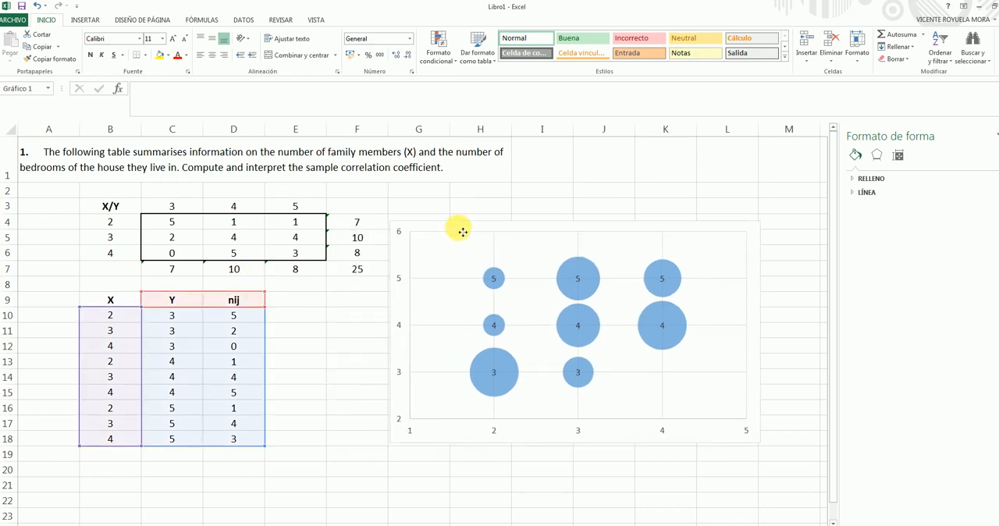
click(494, 373)
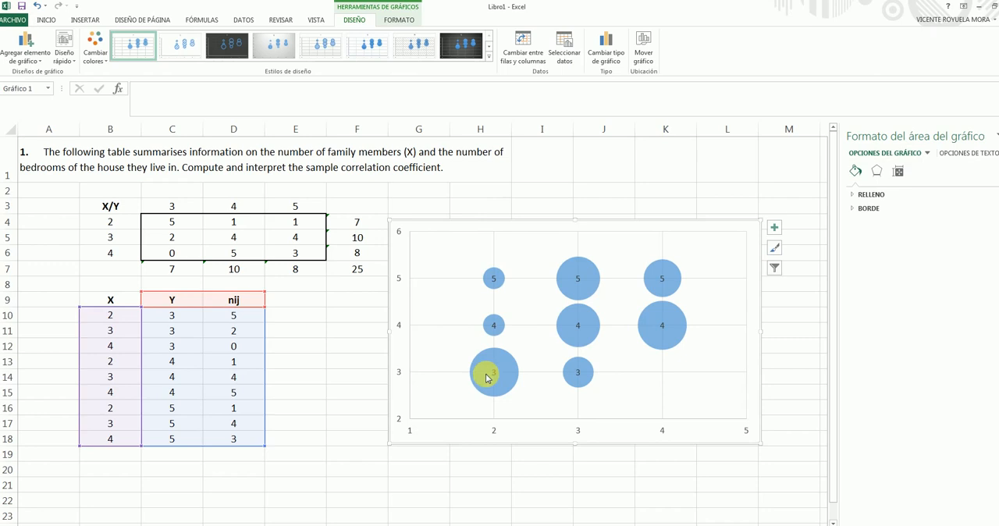
mouse_move(476, 398)
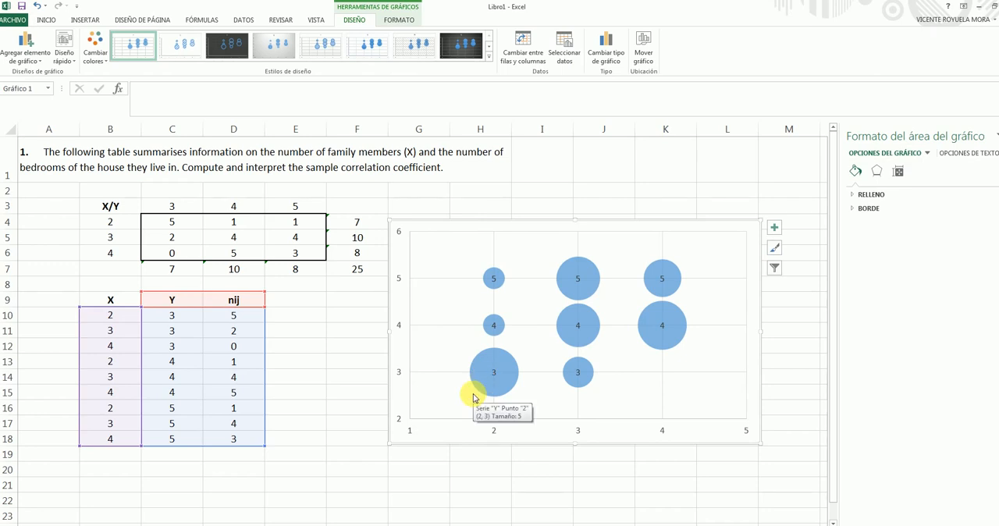
mouse_move(698, 229)
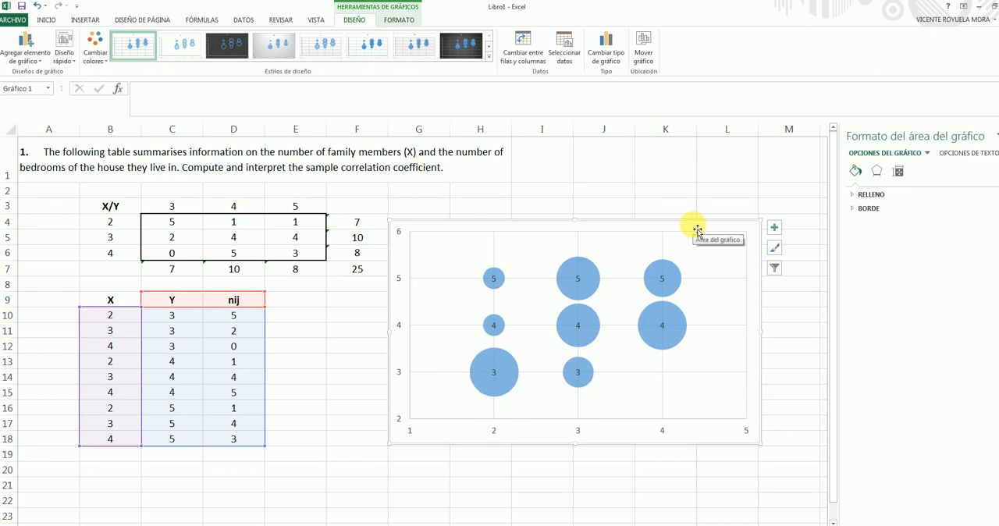